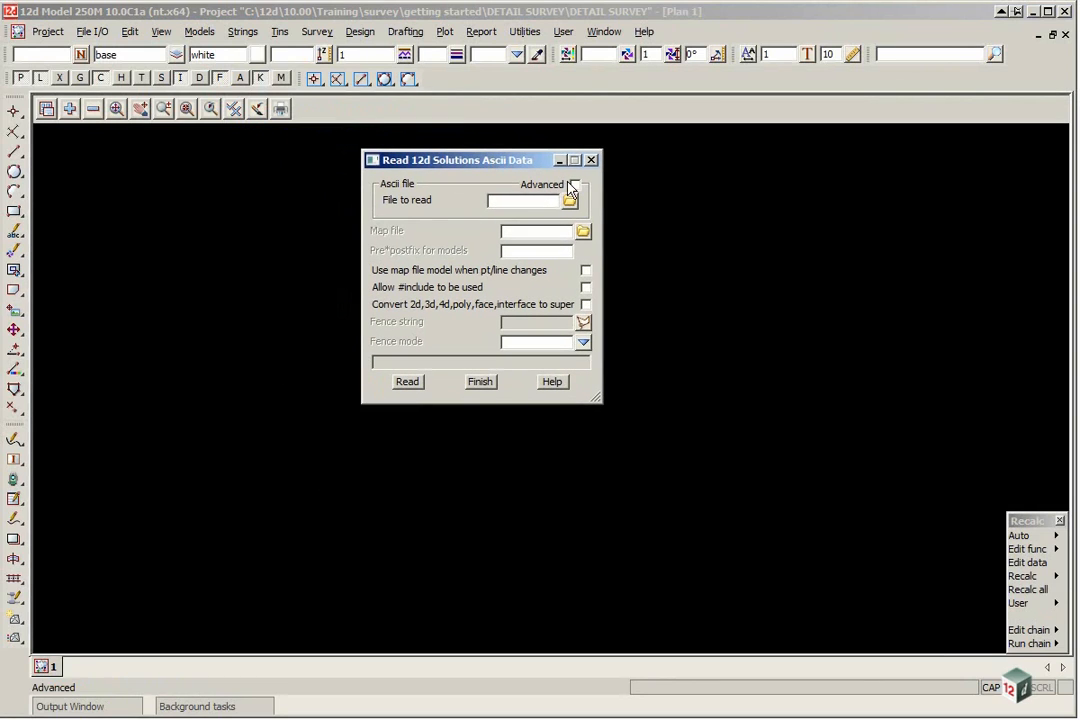
# Step: Browse the disk and pick SURVEY STATIONS.12da as the ASCII file to read
pyautogui.click(580, 200)
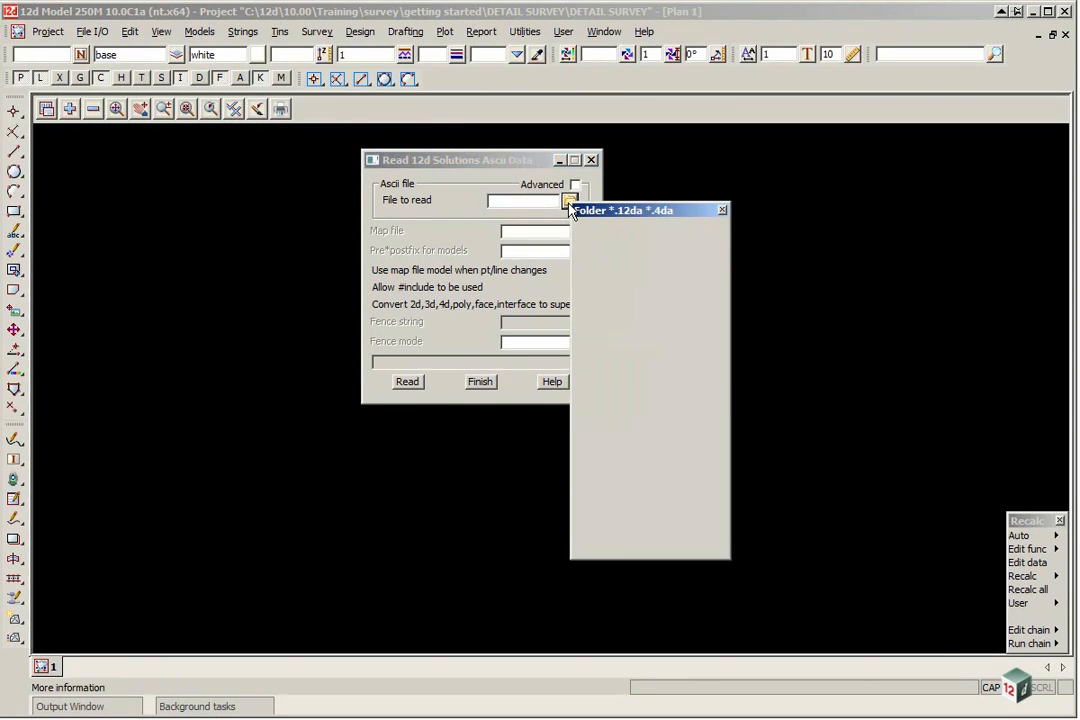
pyautogui.click(572, 200)
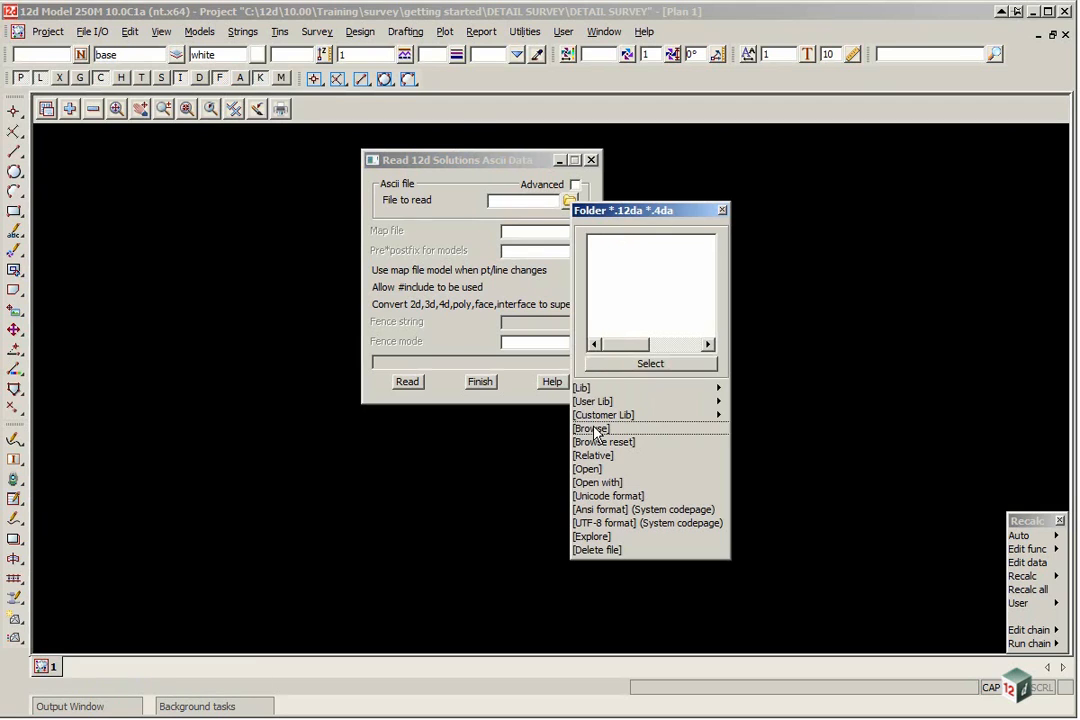
pyautogui.click(588, 428)
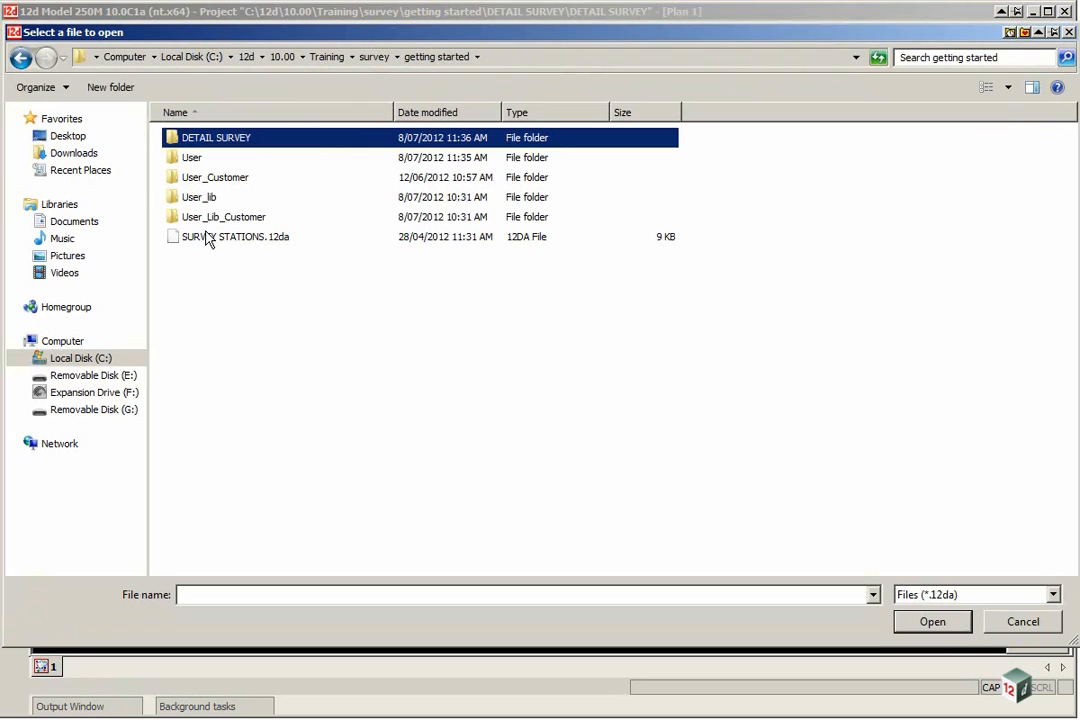
pyautogui.click(234, 236)
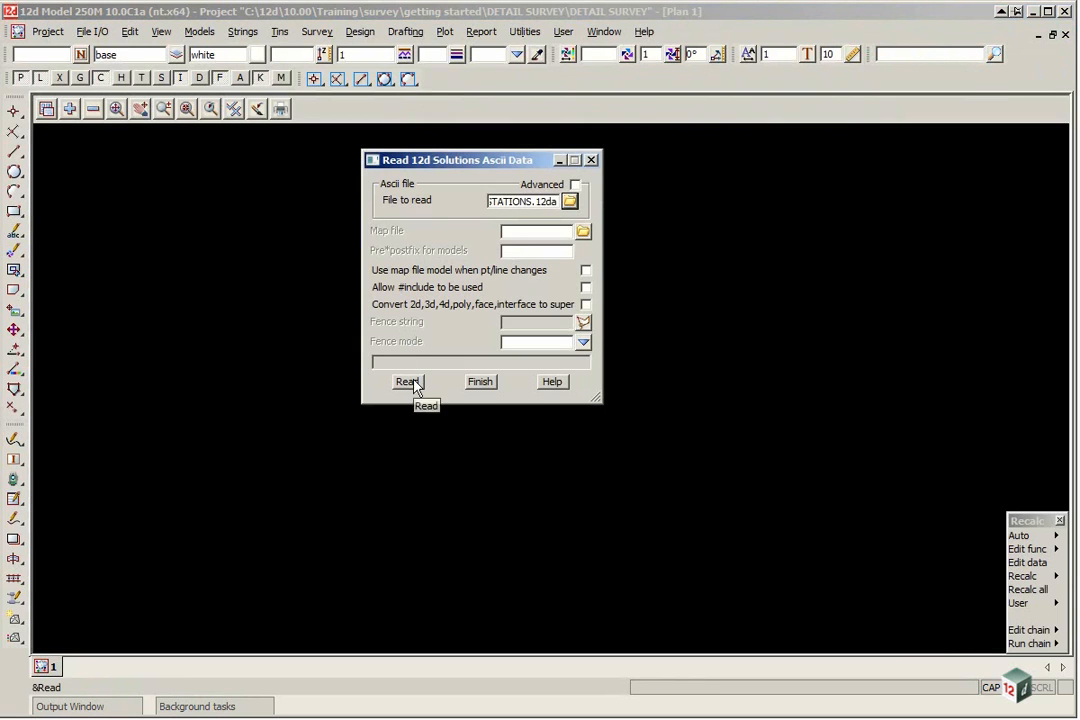
# Step: Read the station points from the file into the plan view
pyautogui.click(408, 382)
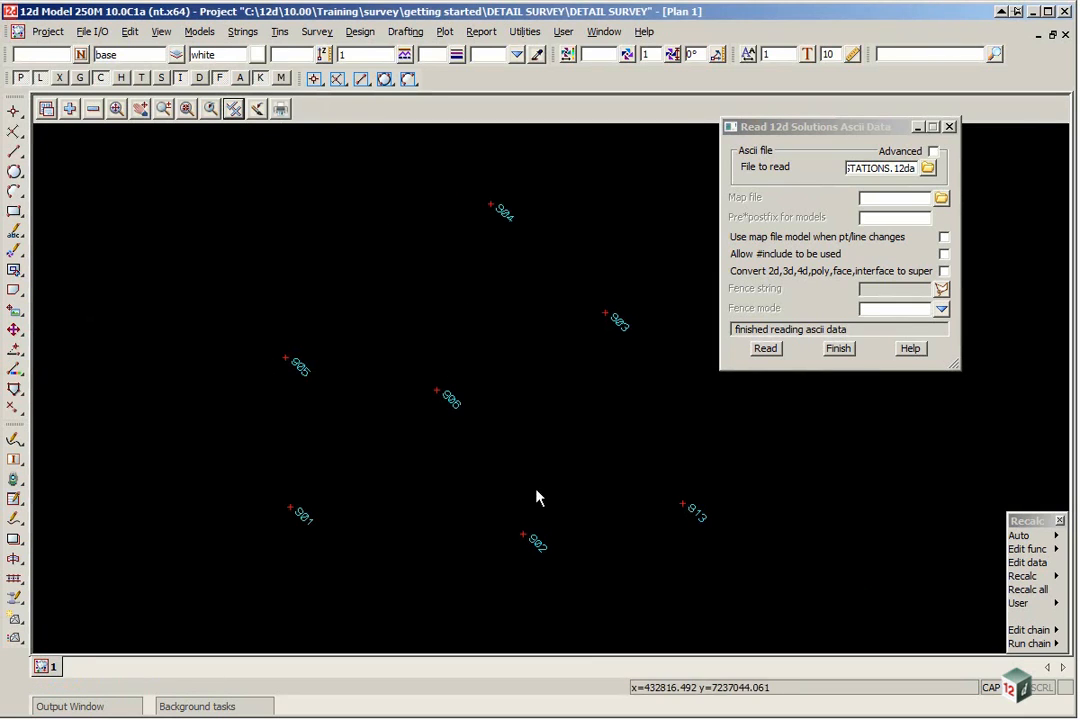
pyautogui.moveTo(462, 414)
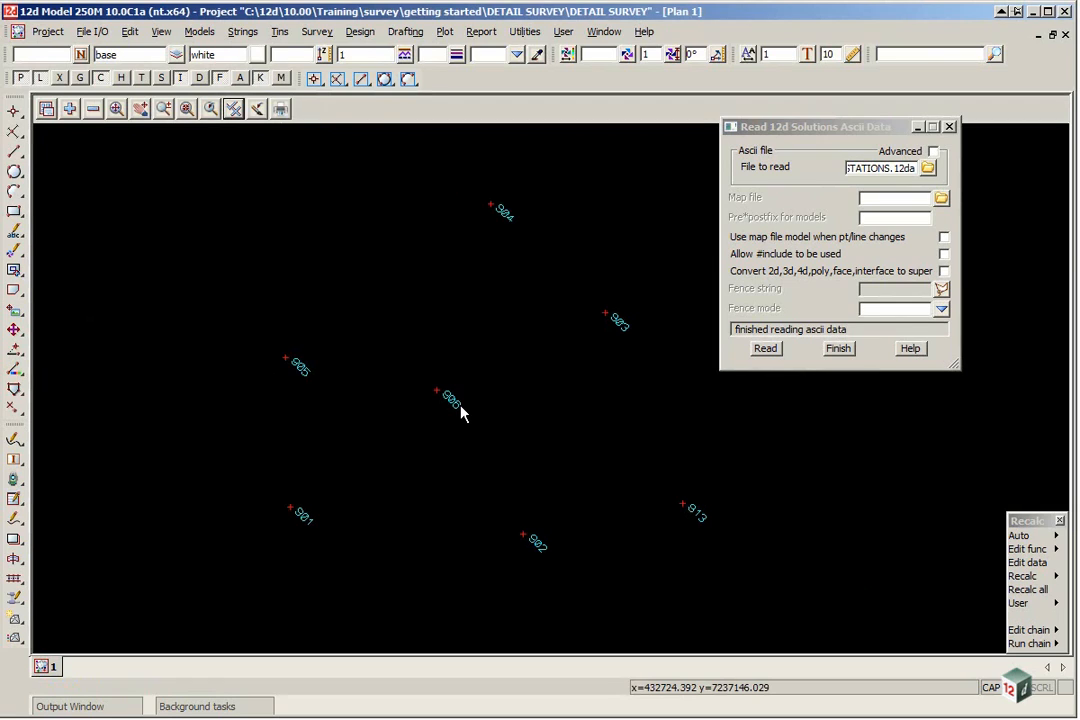
pyautogui.moveTo(382, 280)
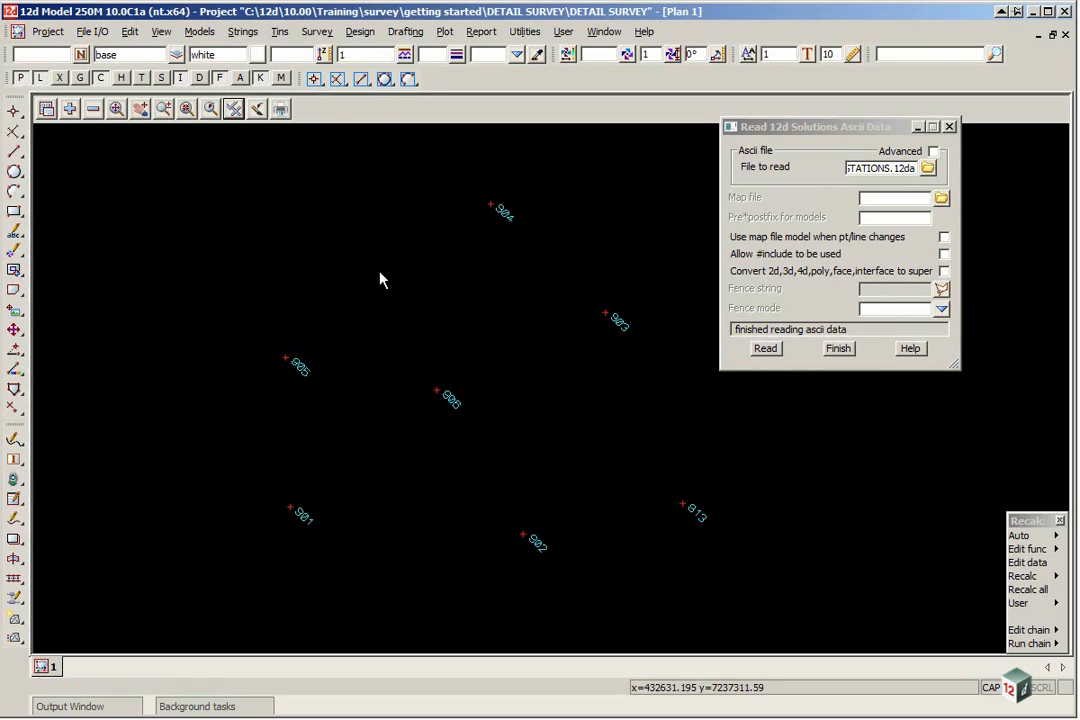
pyautogui.moveTo(368, 394)
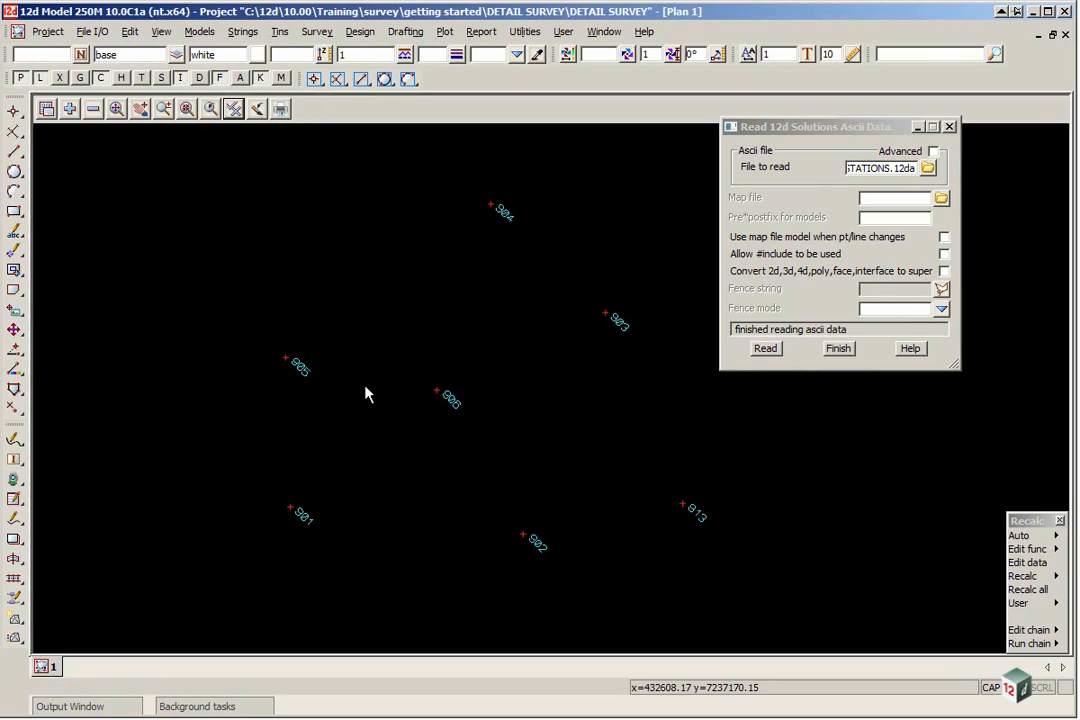